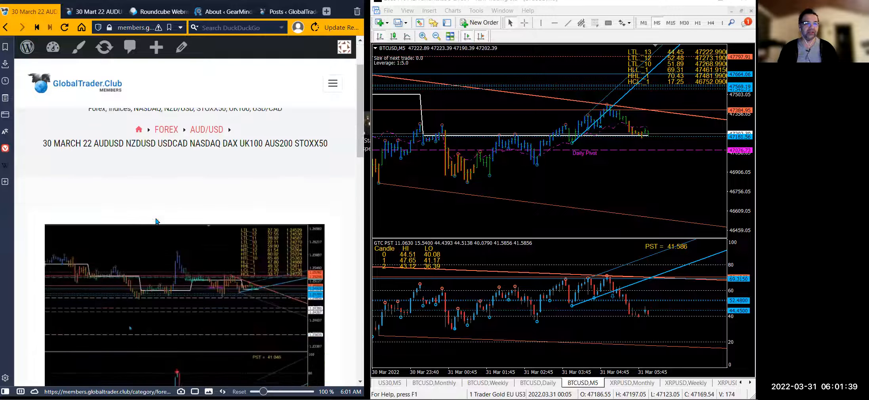
# Step: Scroll the 30 March post to reveal the ASTRO HOURS UTC+3 list
pyautogui.scroll(-3)
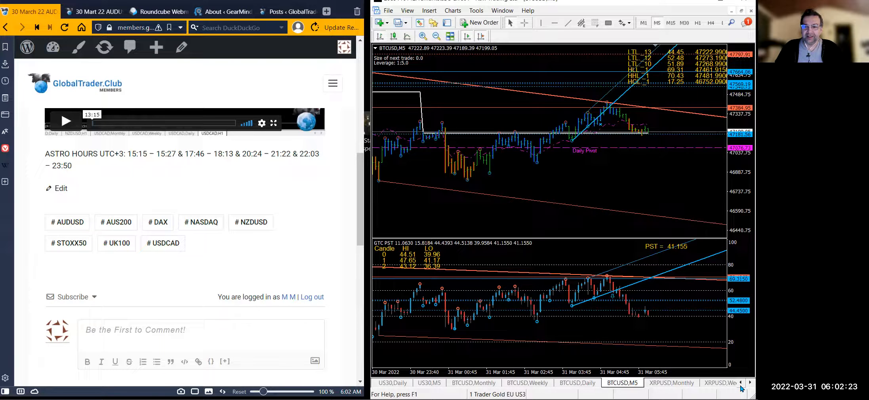
# Step: Switch from the BTCUSD chart to the XAUUSD,M5 chart
pyautogui.click(741, 383)
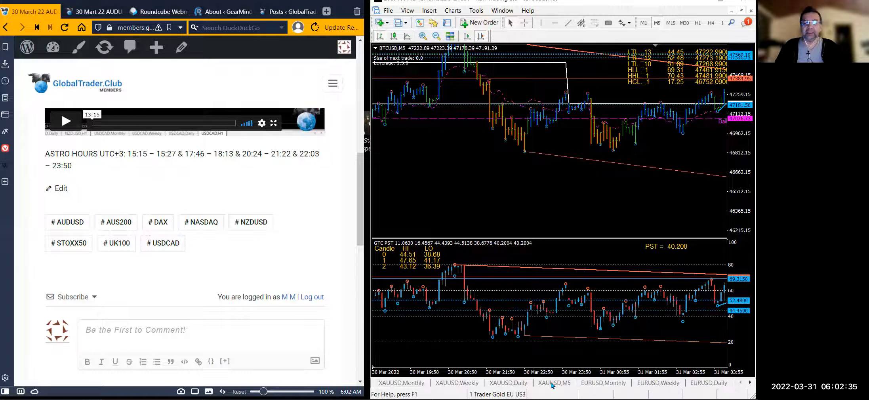
pyautogui.click(554, 383)
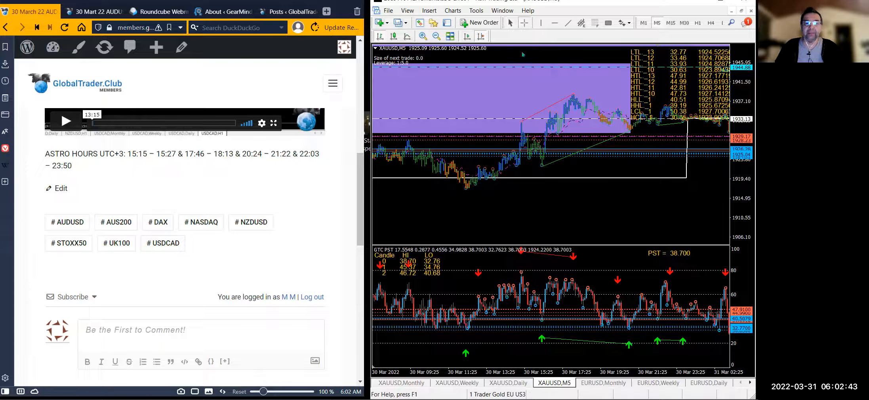
pyautogui.moveTo(534, 183)
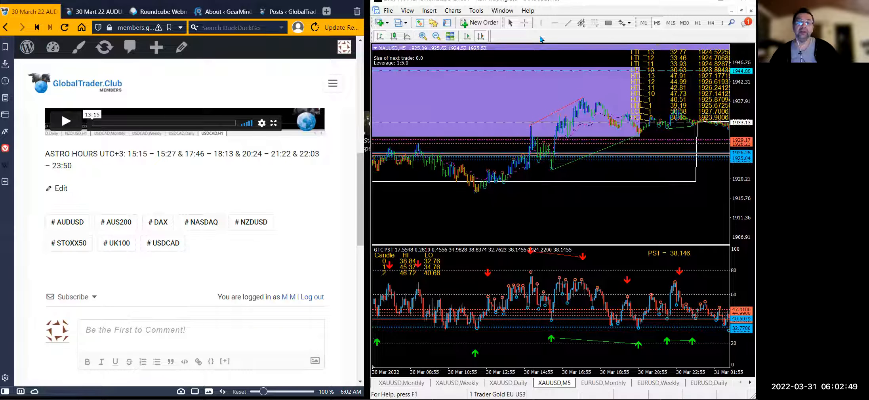
pyautogui.moveTo(565, 149)
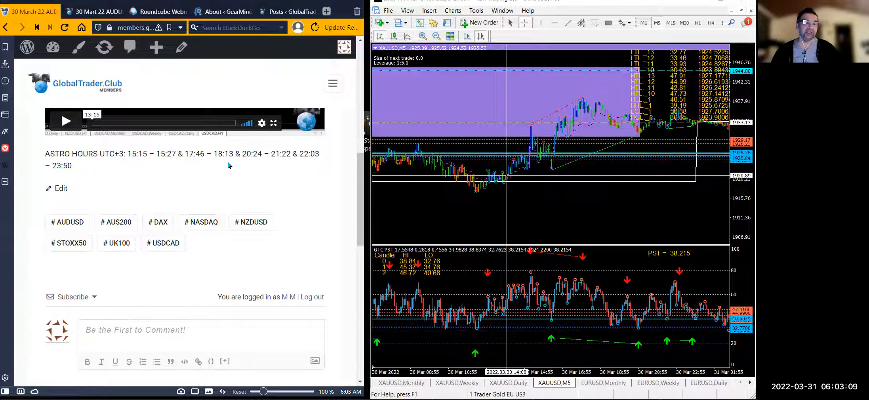
pyautogui.moveTo(564, 136)
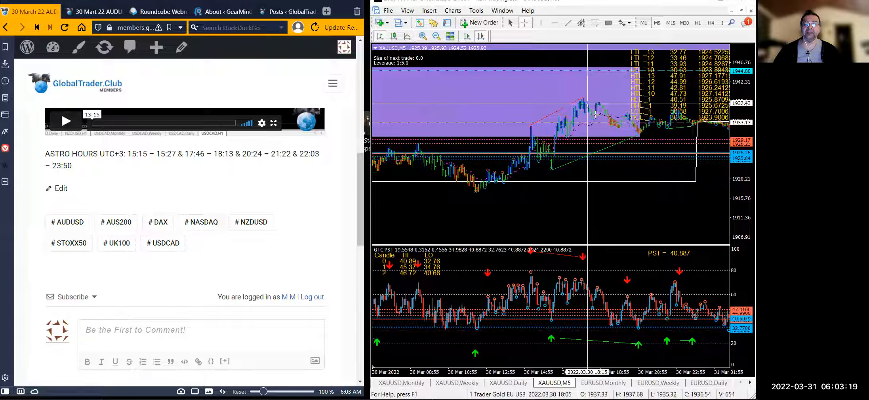
pyautogui.moveTo(554, 201)
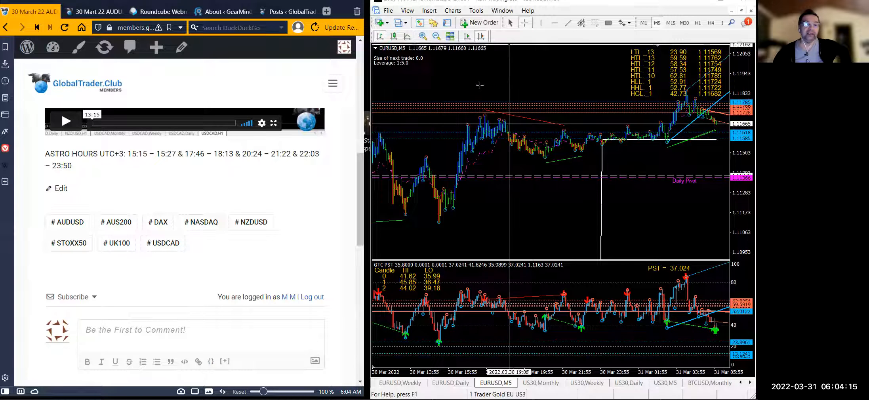
pyautogui.moveTo(404, 168)
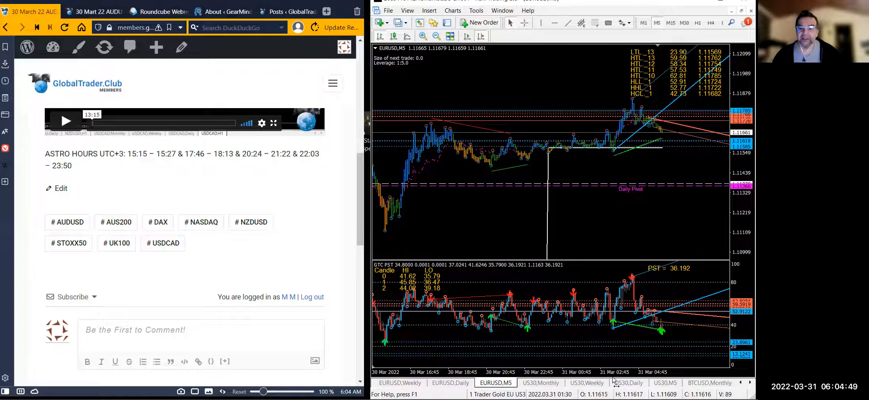
# Step: Switch to the US30 five-minute chart
pyautogui.click(664, 383)
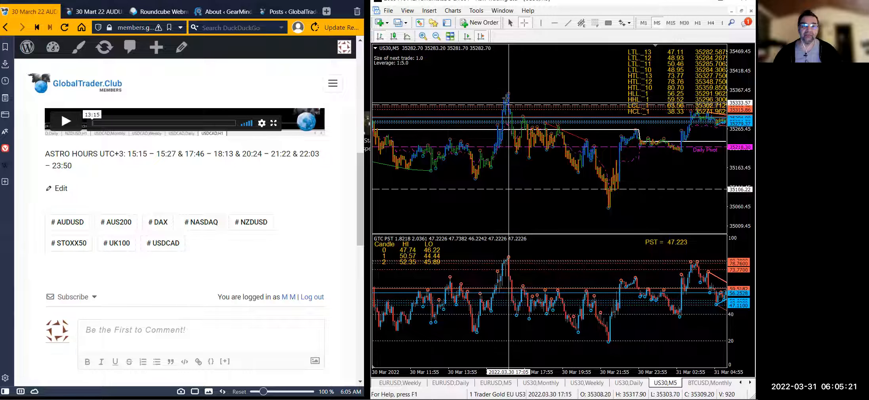
pyautogui.moveTo(519, 166)
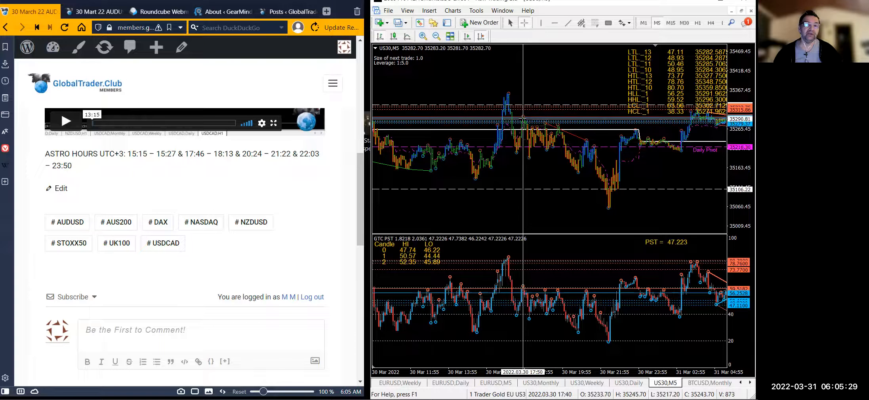
pyautogui.moveTo(524, 122)
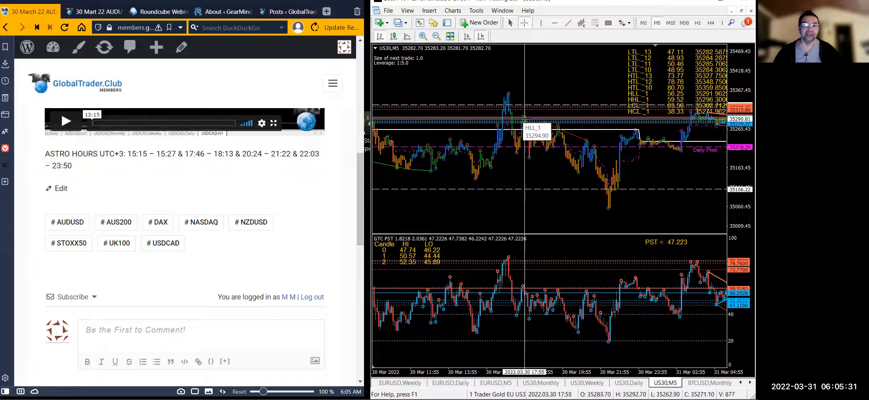
pyautogui.moveTo(498, 98)
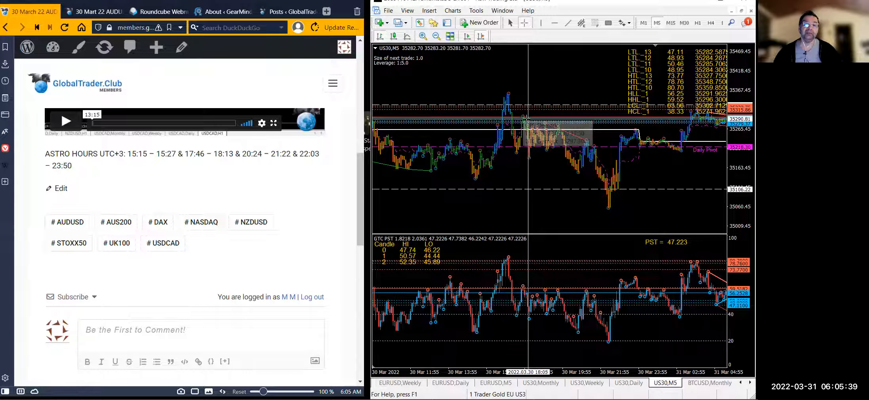
pyautogui.moveTo(510, 133)
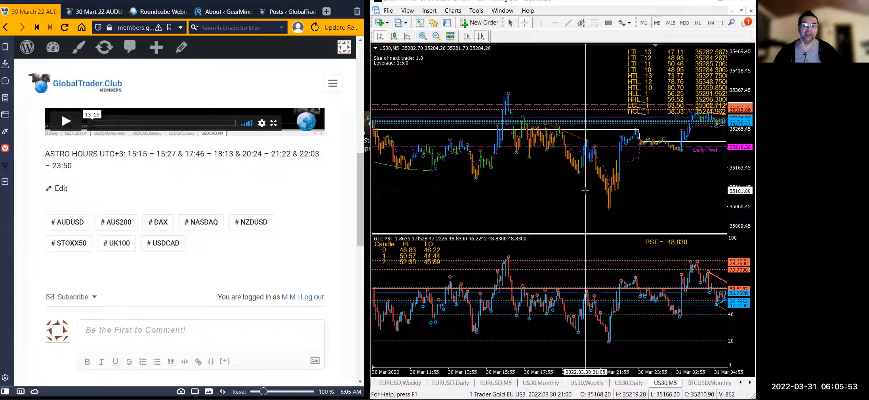
pyautogui.moveTo(587, 191)
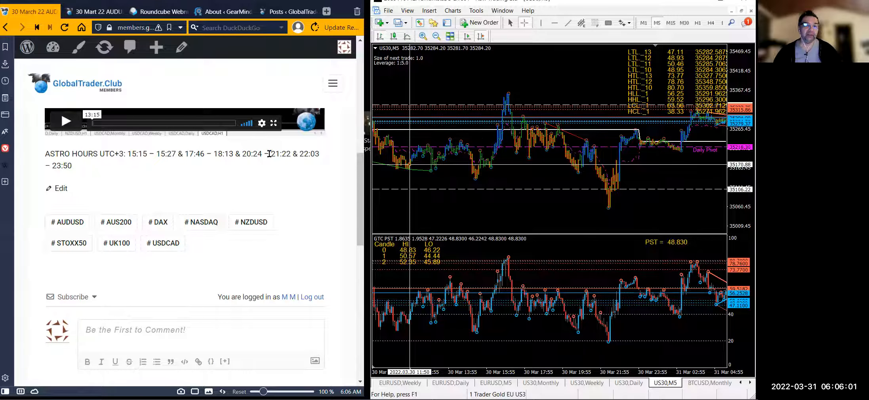
pyautogui.moveTo(583, 145)
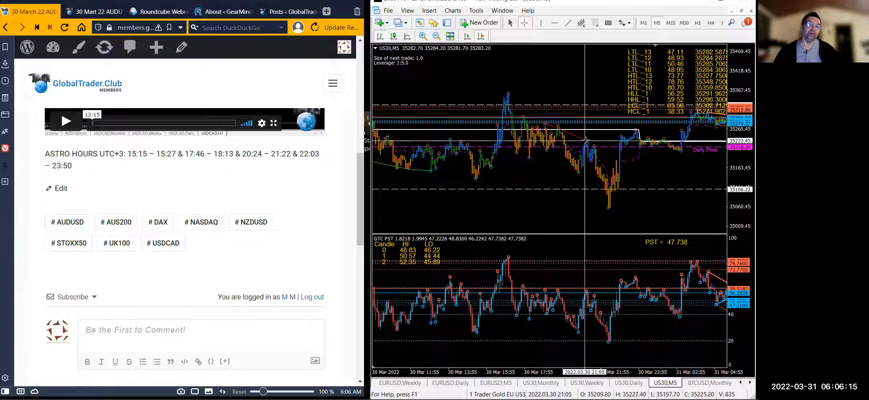
pyautogui.moveTo(578, 137)
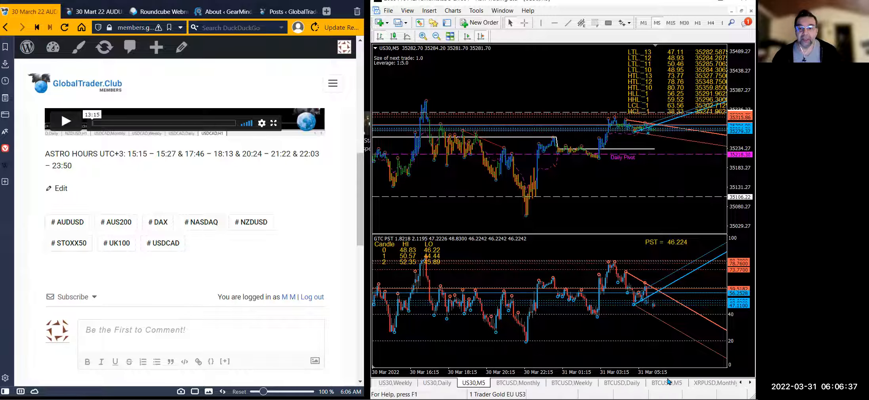
pyautogui.click(666, 383)
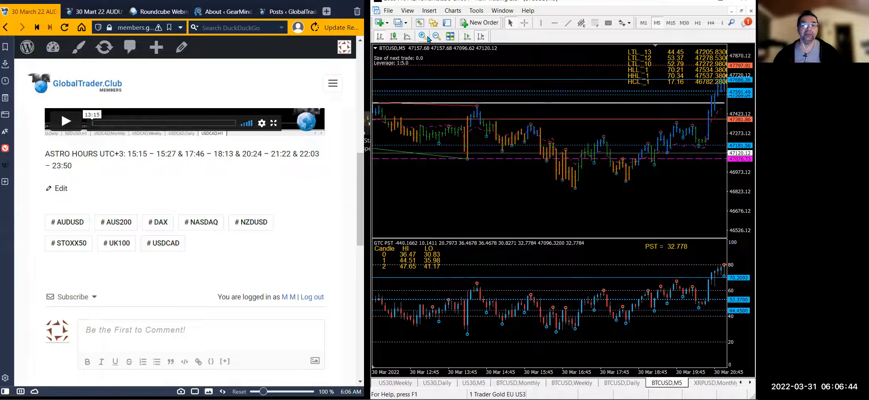
# Step: Zoom out the BTCUSD,M5 chart to span 30 March 07:50–23:50
pyautogui.click(438, 36)
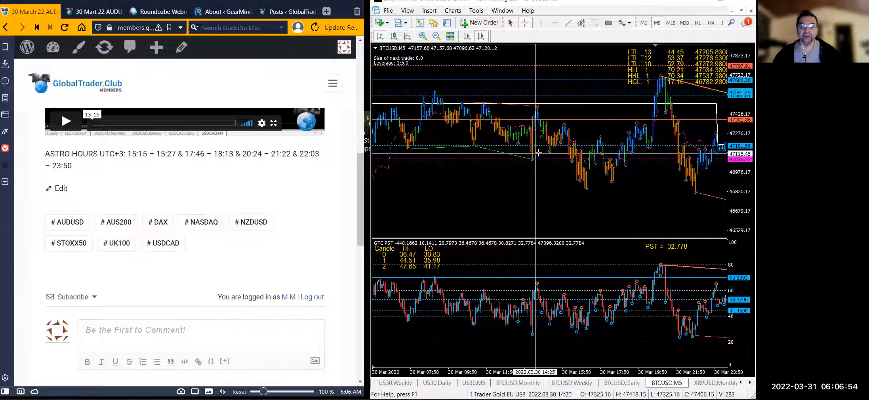
pyautogui.moveTo(545, 161)
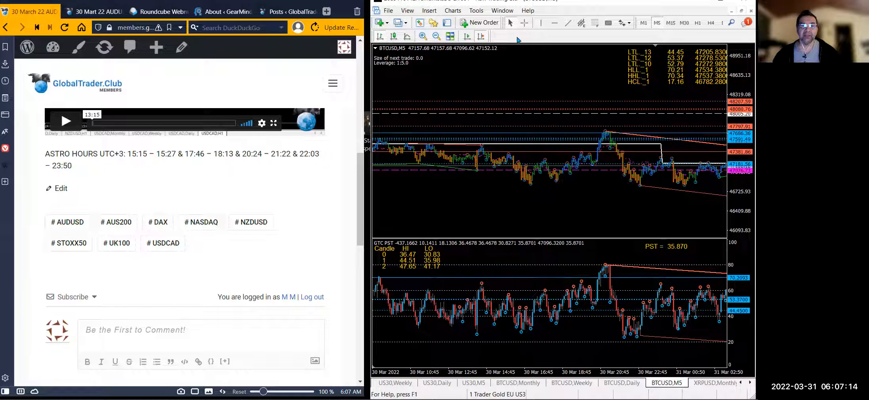
pyautogui.moveTo(529, 208)
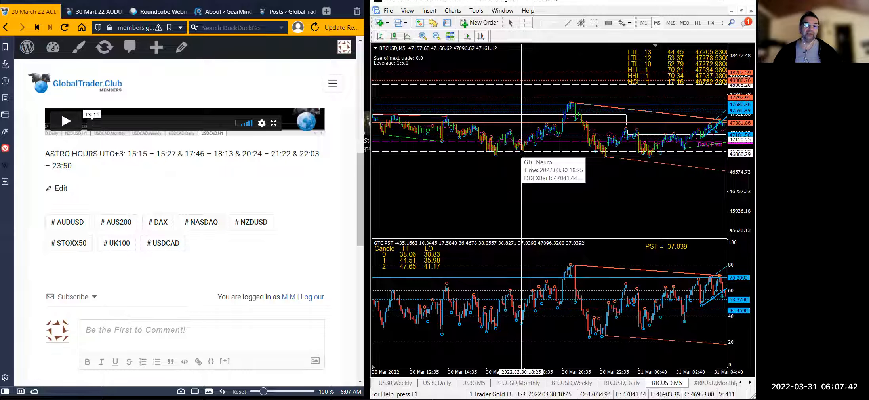
pyautogui.moveTo(493, 153)
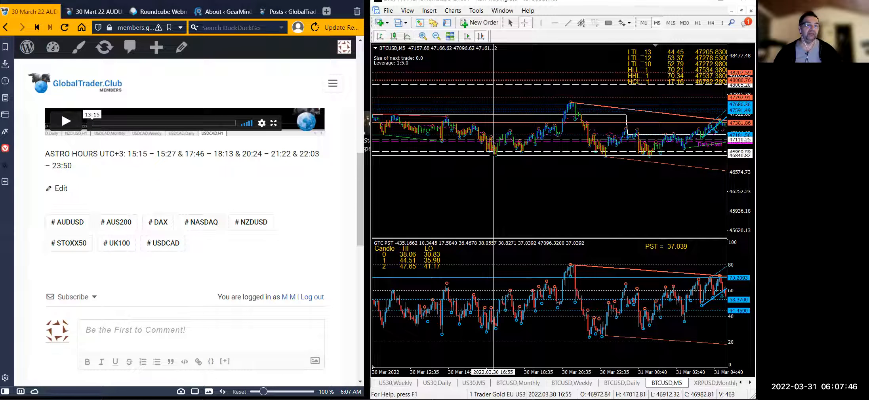
pyautogui.moveTo(496, 161)
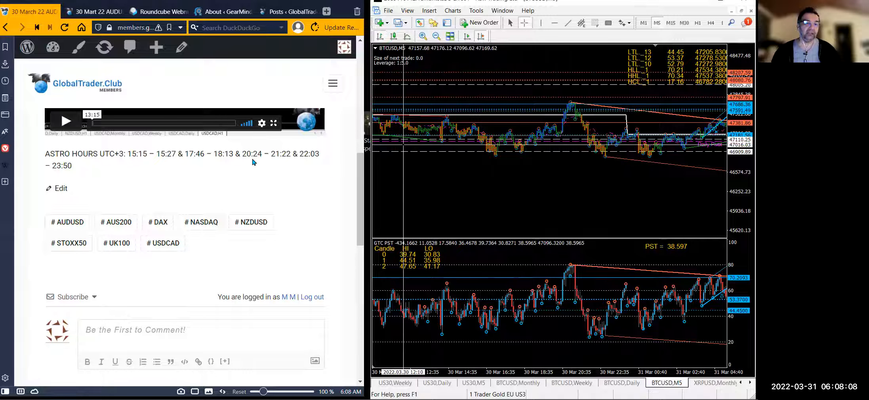
pyautogui.moveTo(568, 116)
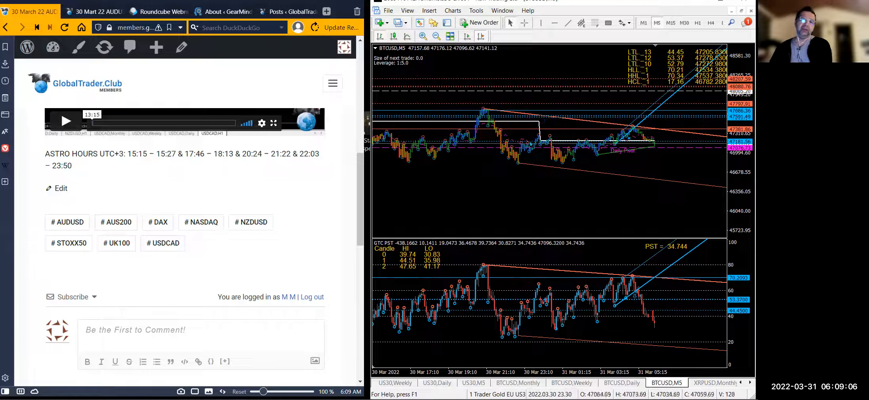
pyautogui.moveTo(527, 147)
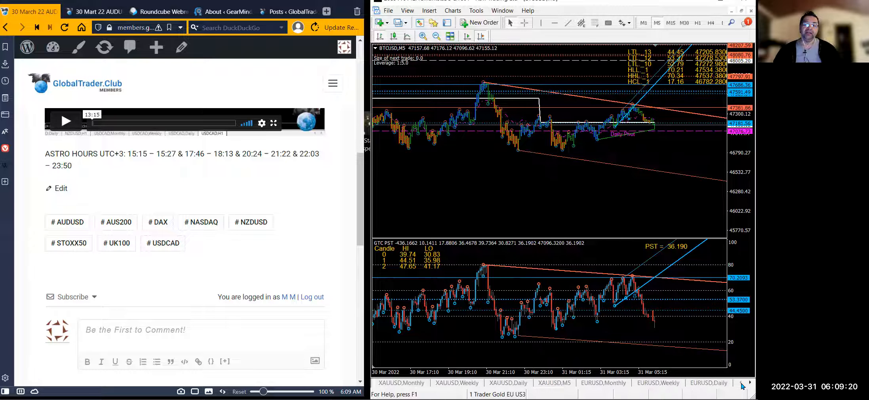
# Step: Switch back to the XAUUSD,M5 chart
pyautogui.click(554, 383)
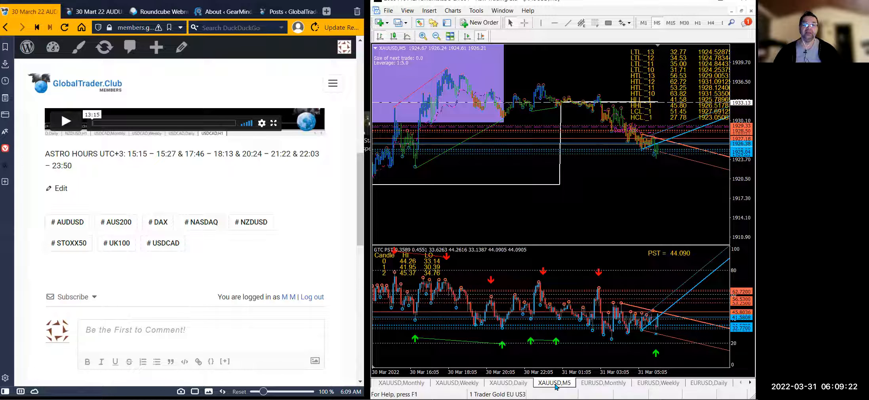